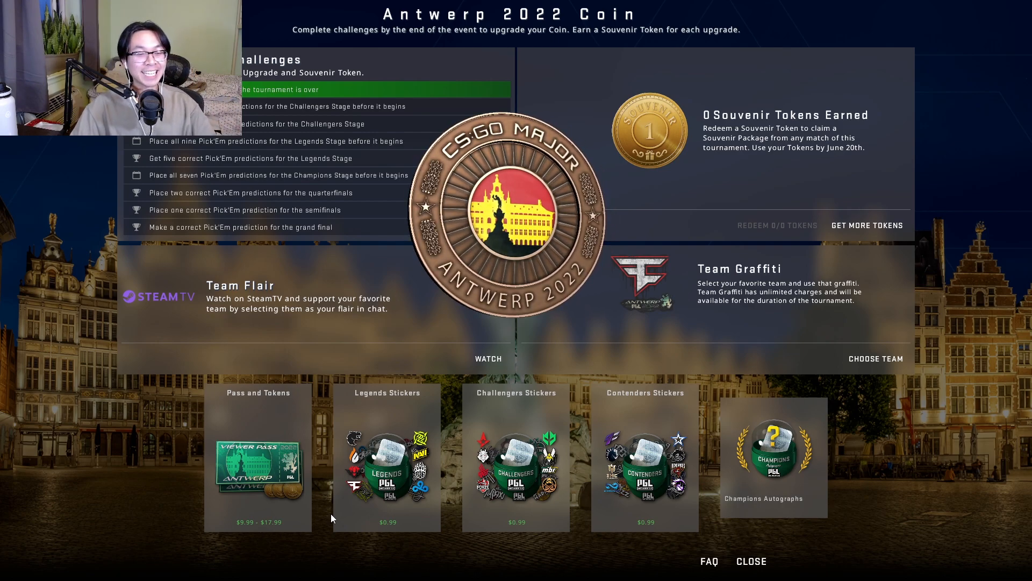
{"action": "mouse_move", "coordinate": [629, 554]}
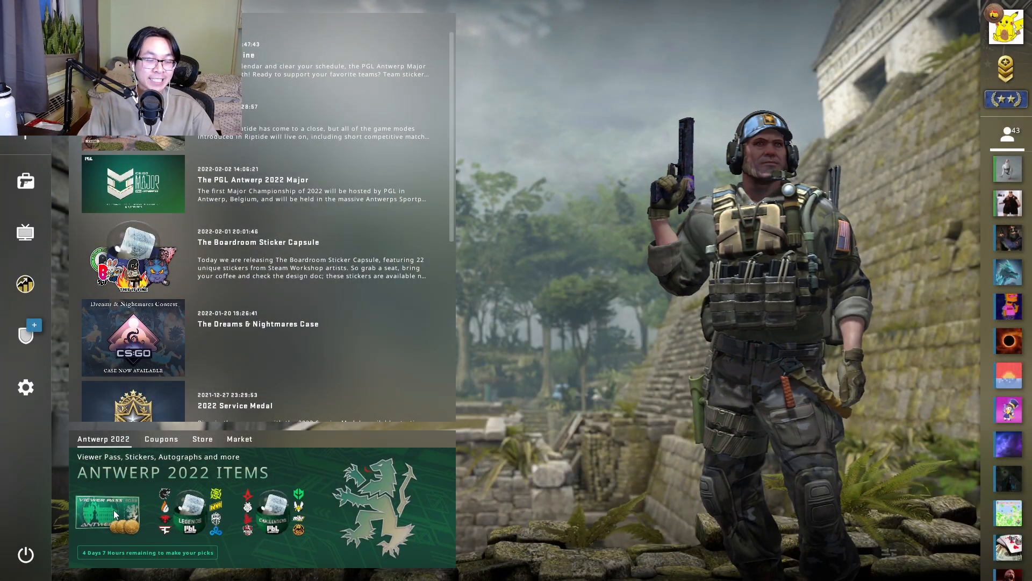
Step: Open the Antwerp 2022 Pick'Em: Challengers Stage prediction page from the main menu
{"action": "left_click", "coordinate": [108, 512]}
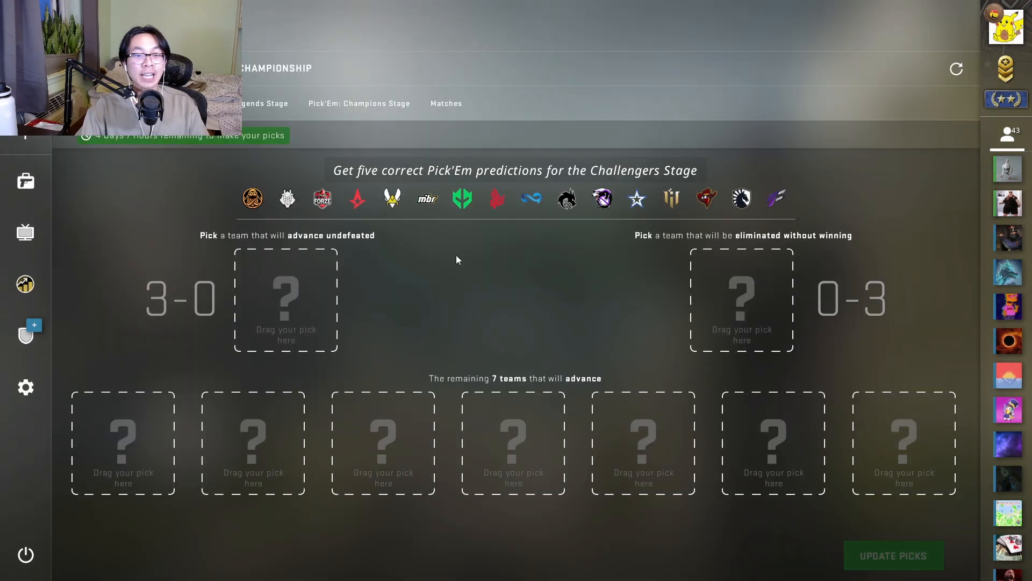
{"action": "mouse_move", "coordinate": [510, 251]}
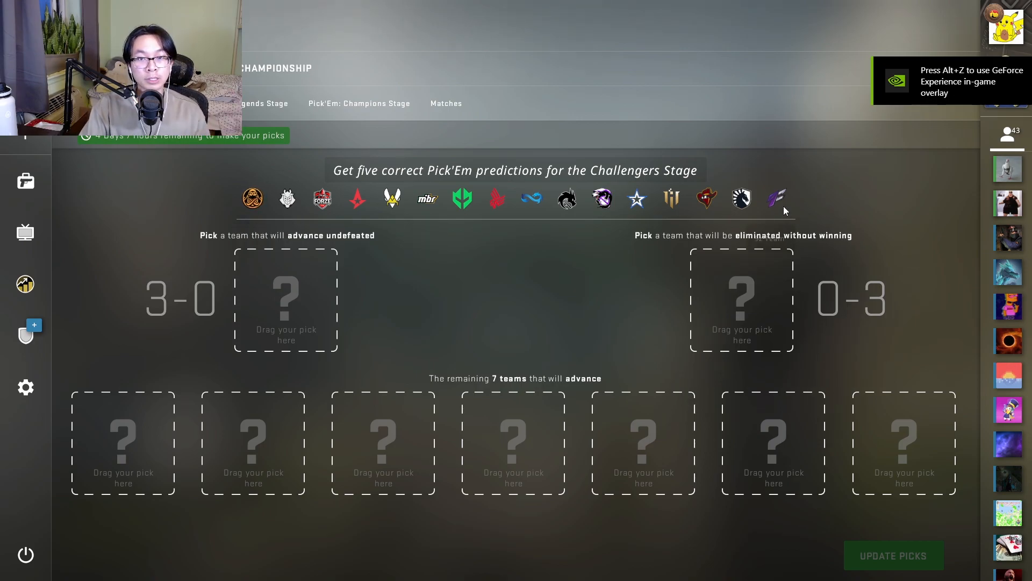
{"action": "mouse_move", "coordinate": [496, 199]}
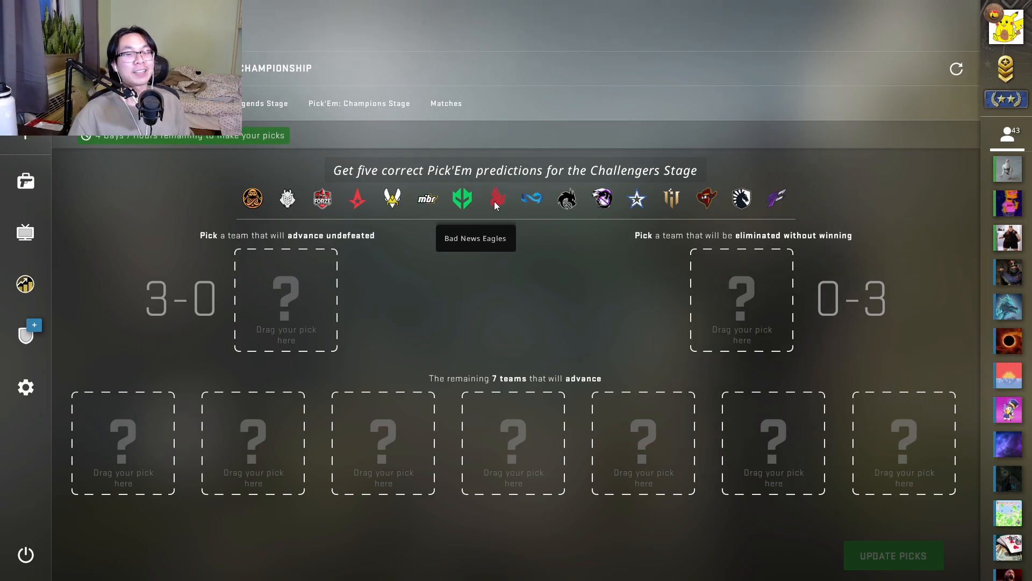
{"action": "mouse_move", "coordinate": [524, 348]}
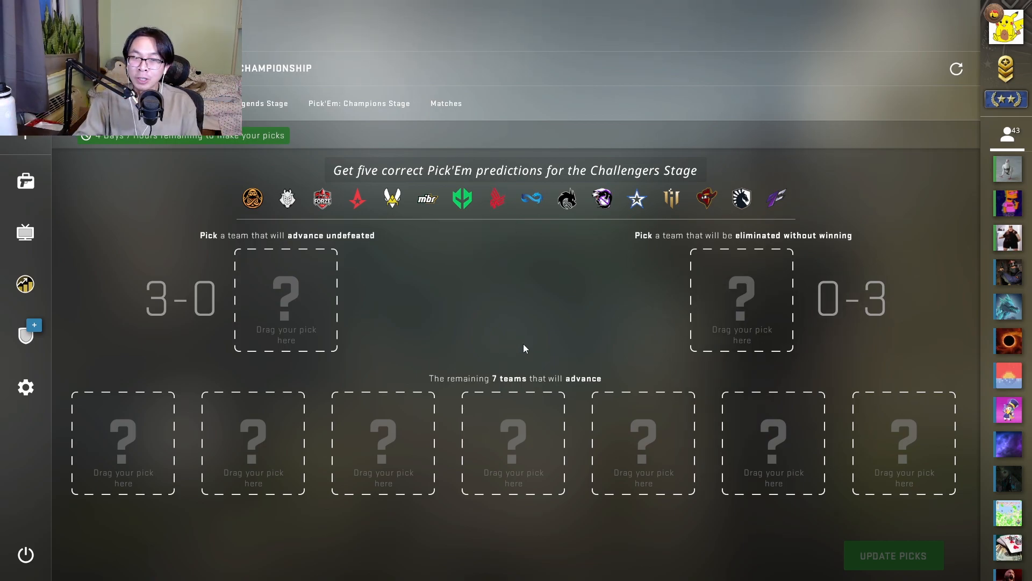
{"action": "mouse_move", "coordinate": [533, 334]}
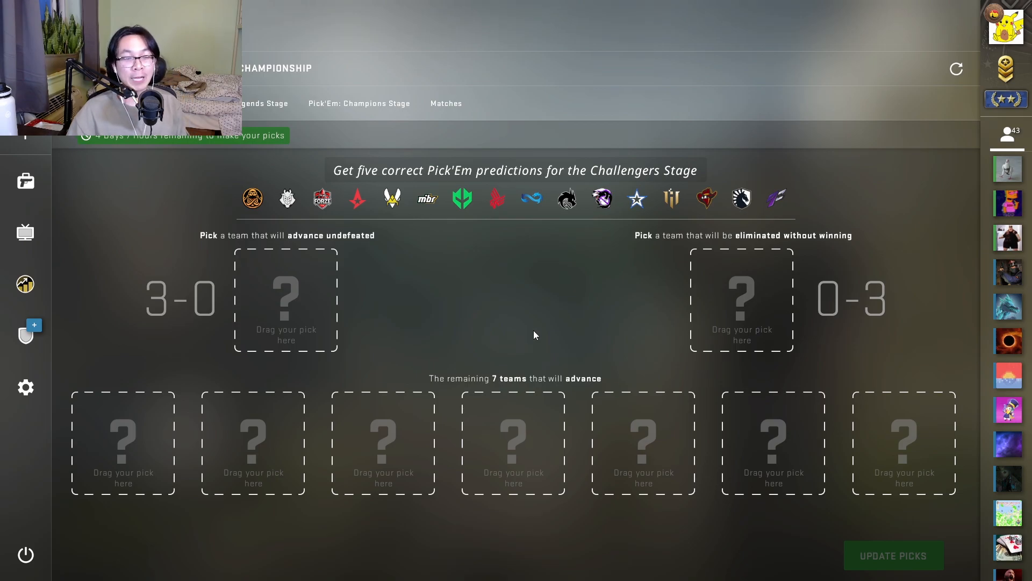
{"action": "mouse_move", "coordinate": [534, 335]}
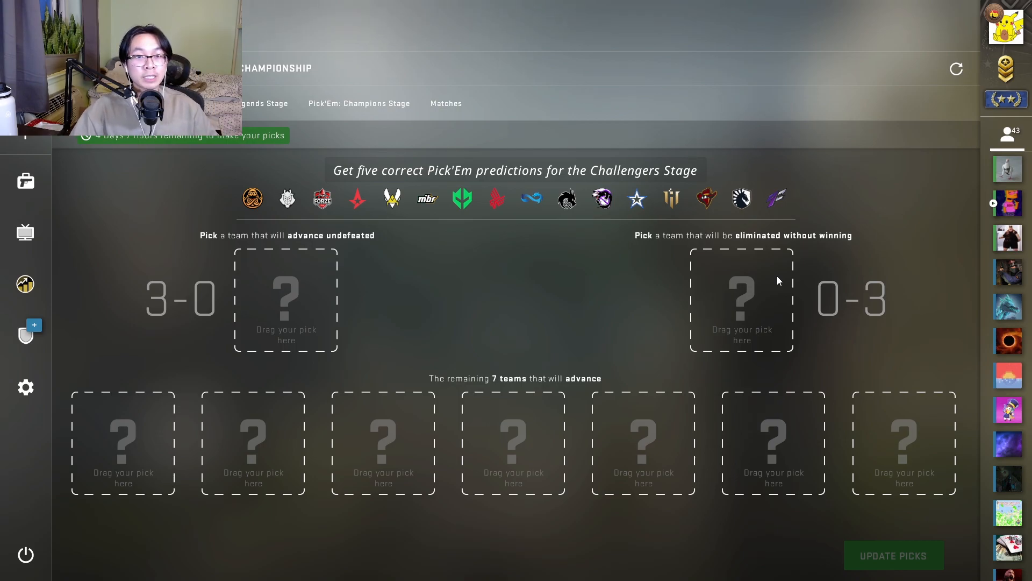
{"action": "mouse_move", "coordinate": [319, 485]}
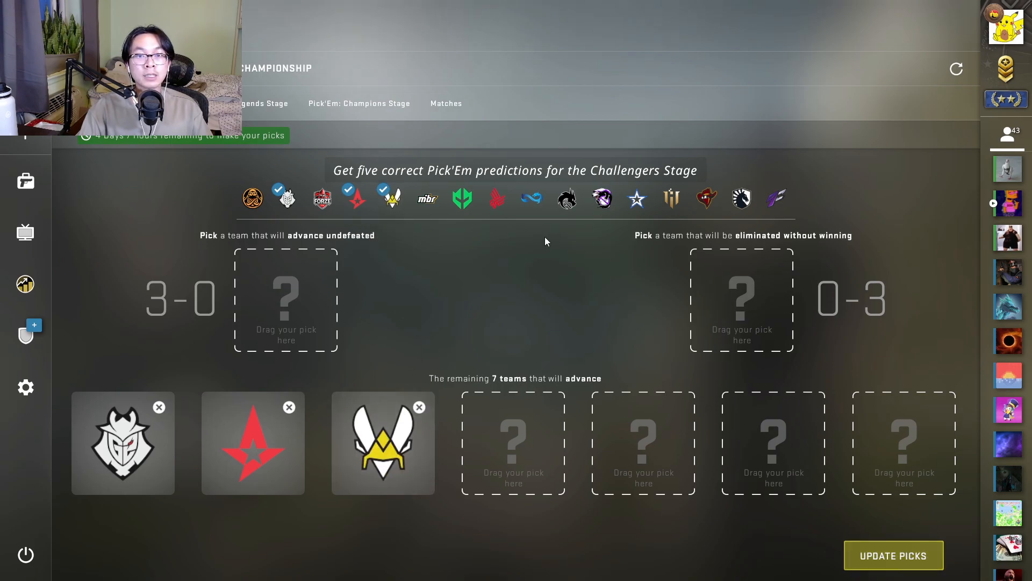
{"action": "mouse_move", "coordinate": [741, 199]}
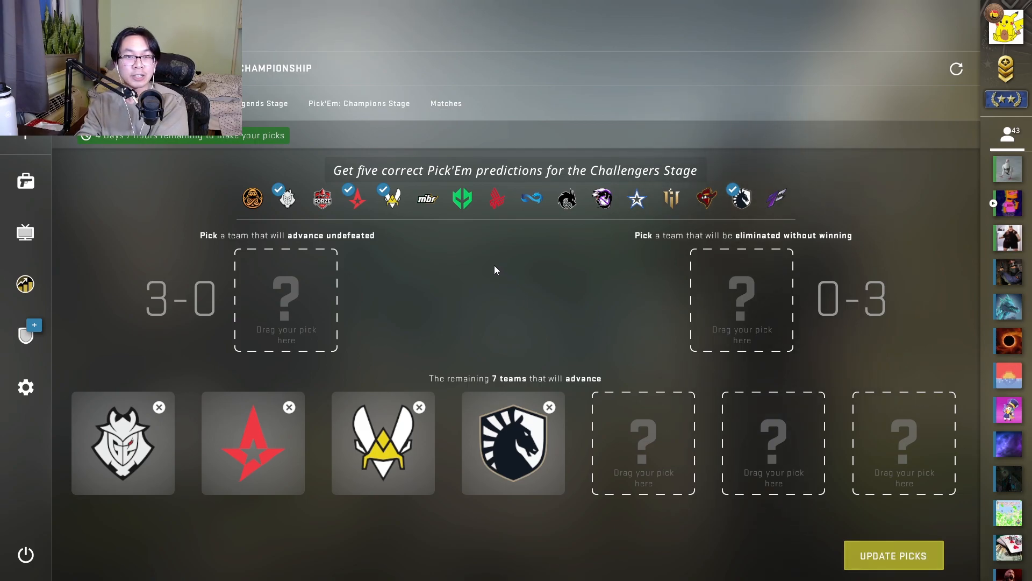
{"action": "mouse_move", "coordinate": [530, 197]}
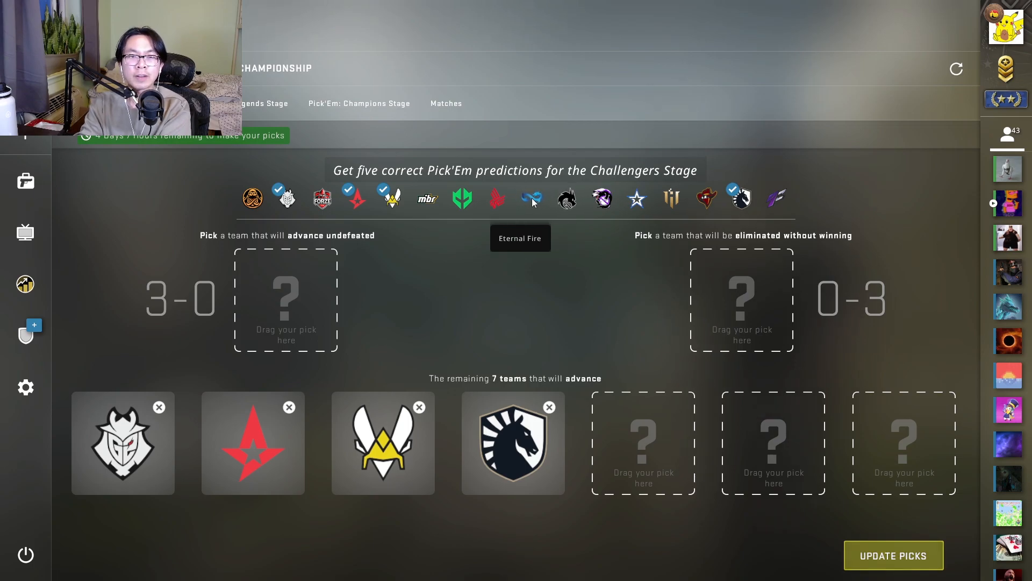
{"action": "mouse_move", "coordinate": [671, 198]}
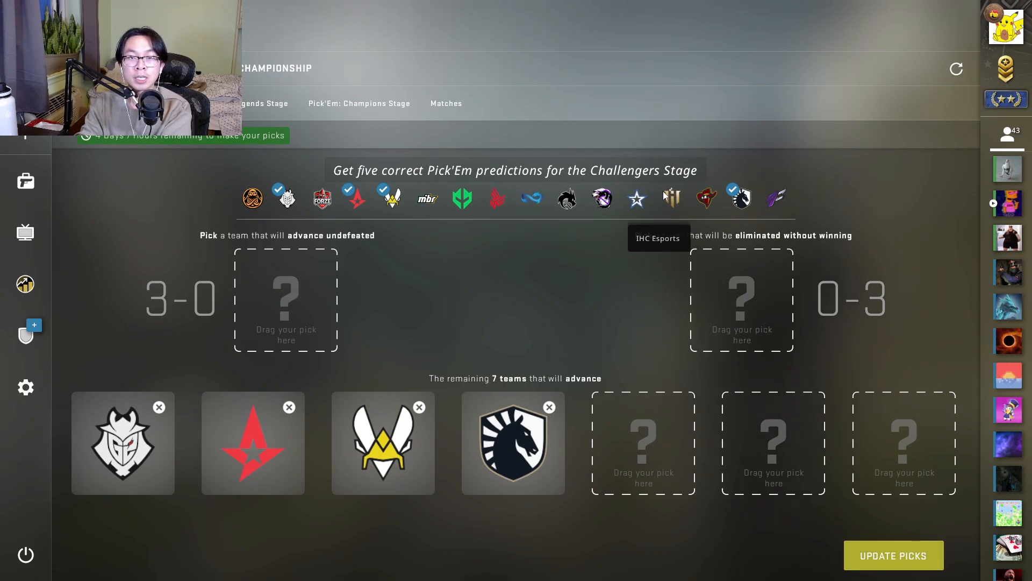
{"action": "mouse_move", "coordinate": [776, 196]}
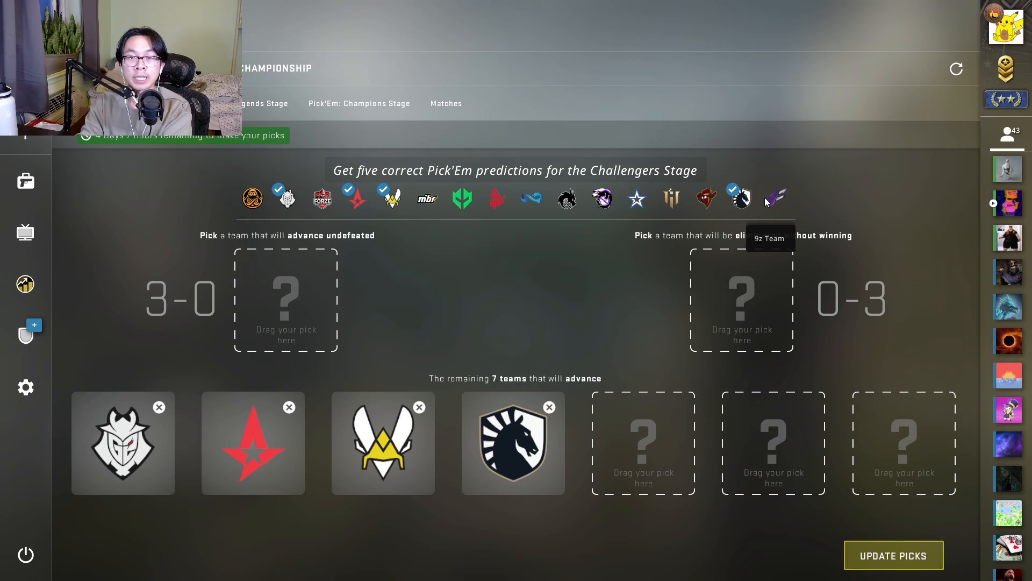
{"action": "mouse_move", "coordinate": [592, 200]}
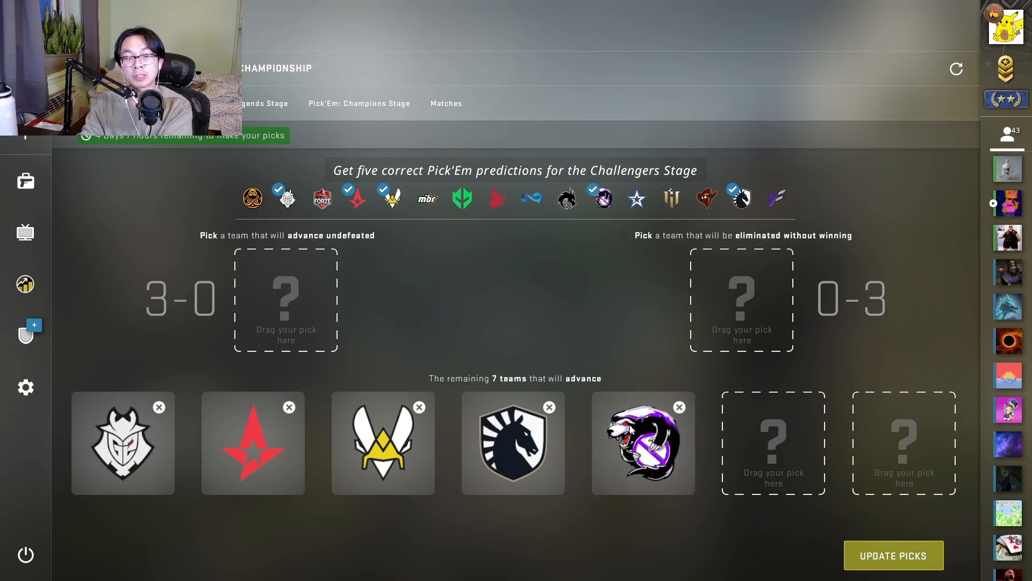
{"action": "mouse_move", "coordinate": [606, 285]}
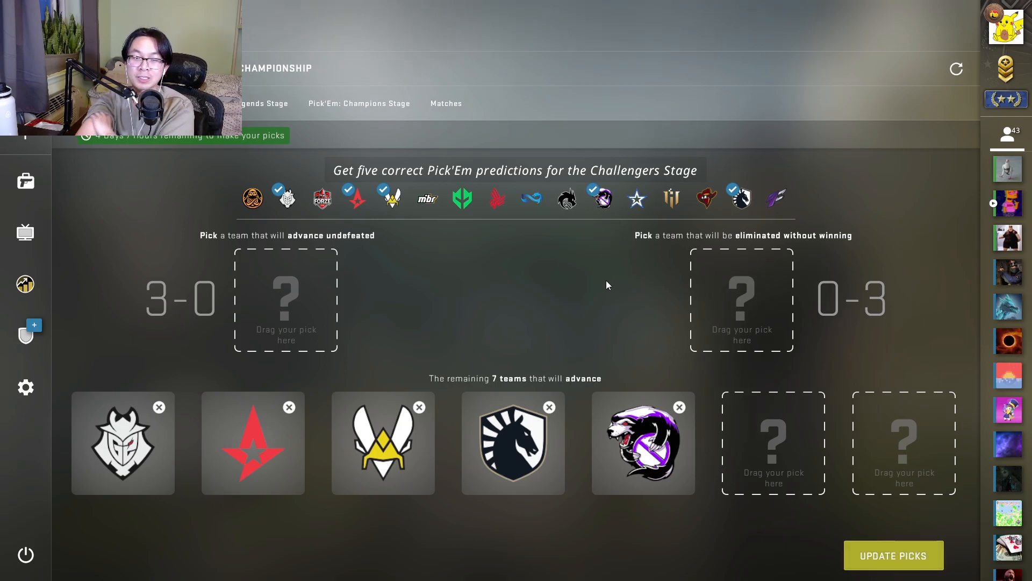
{"action": "mouse_move", "coordinate": [565, 200]}
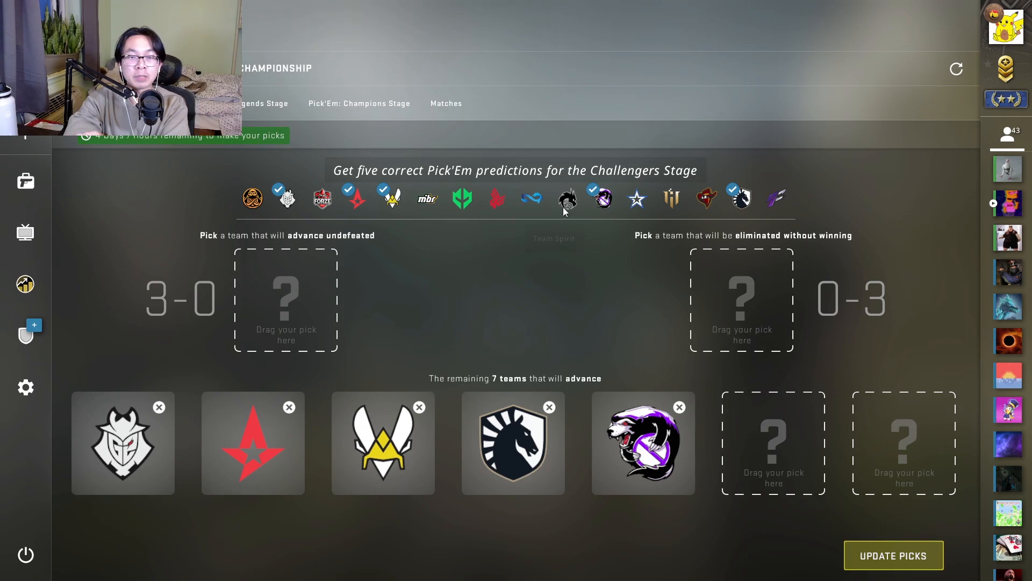
{"action": "mouse_move", "coordinate": [496, 198]}
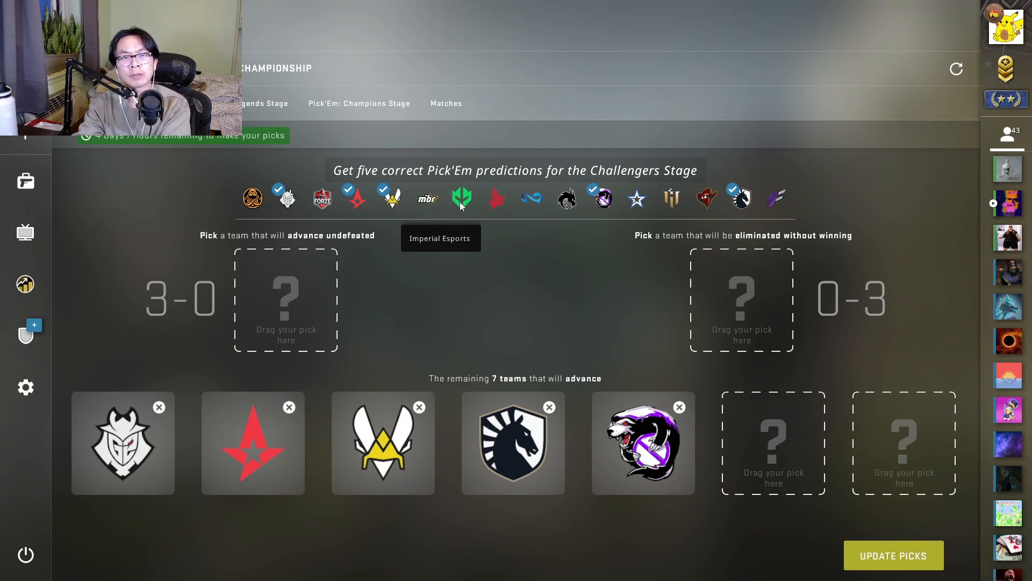
{"action": "mouse_move", "coordinate": [426, 199]}
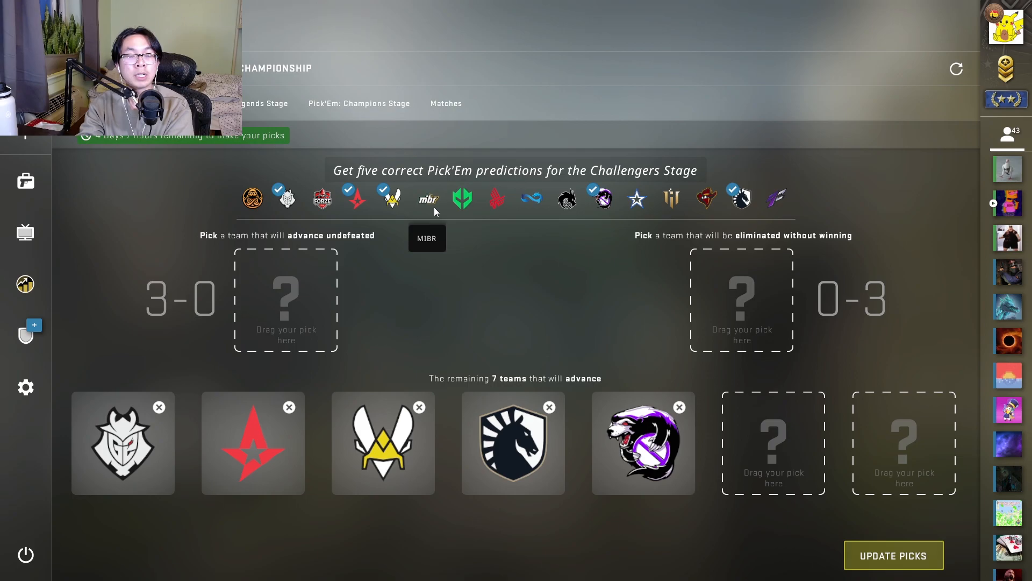
{"action": "mouse_move", "coordinate": [322, 199]}
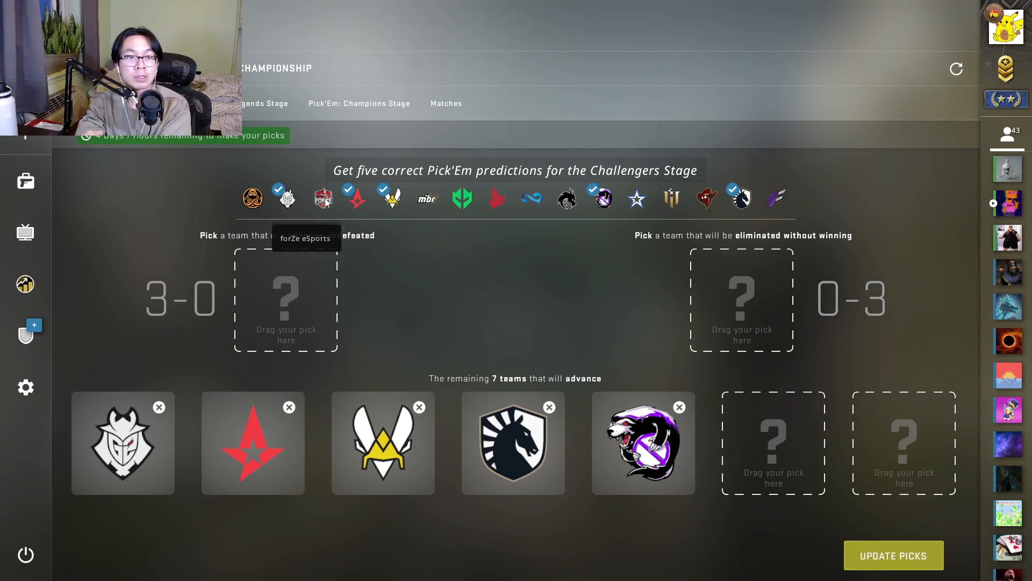
Step: Place forZe eSports in the sixth advancing slot
{"action": "left_click_drag", "start_coordinate": [322, 197], "coordinate": [772, 442]}
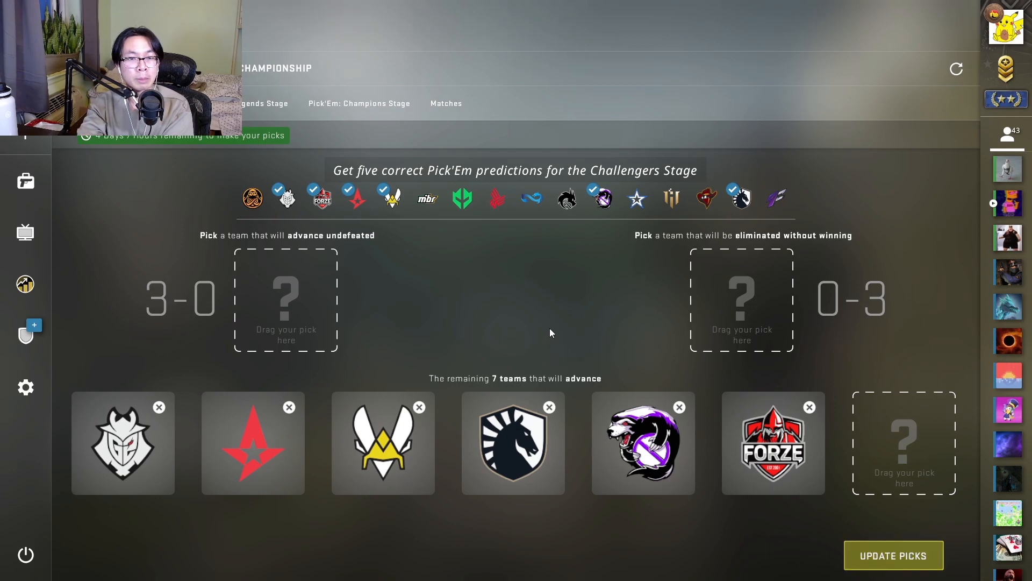
{"action": "mouse_move", "coordinate": [636, 198]}
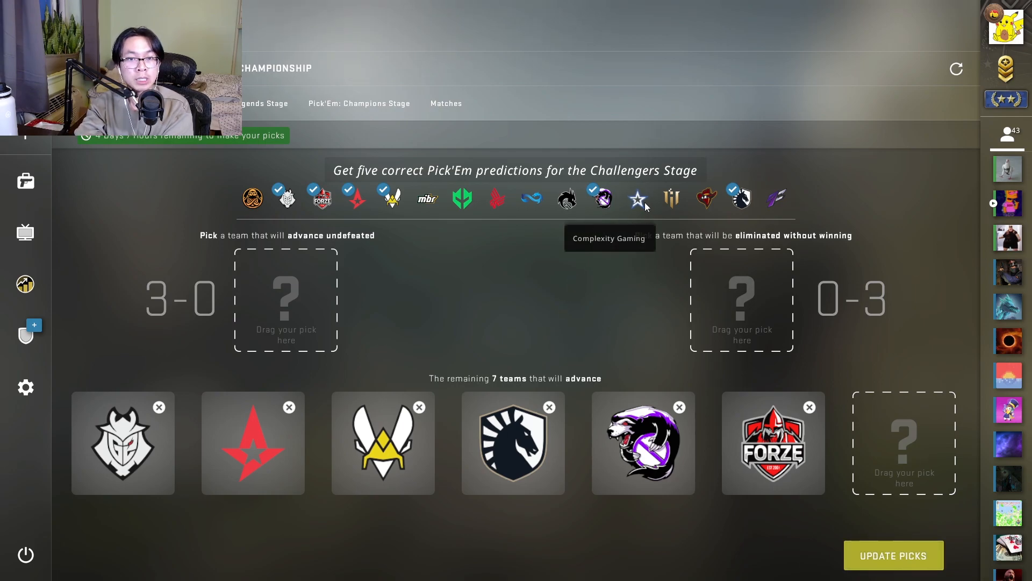
{"action": "mouse_move", "coordinate": [739, 197]}
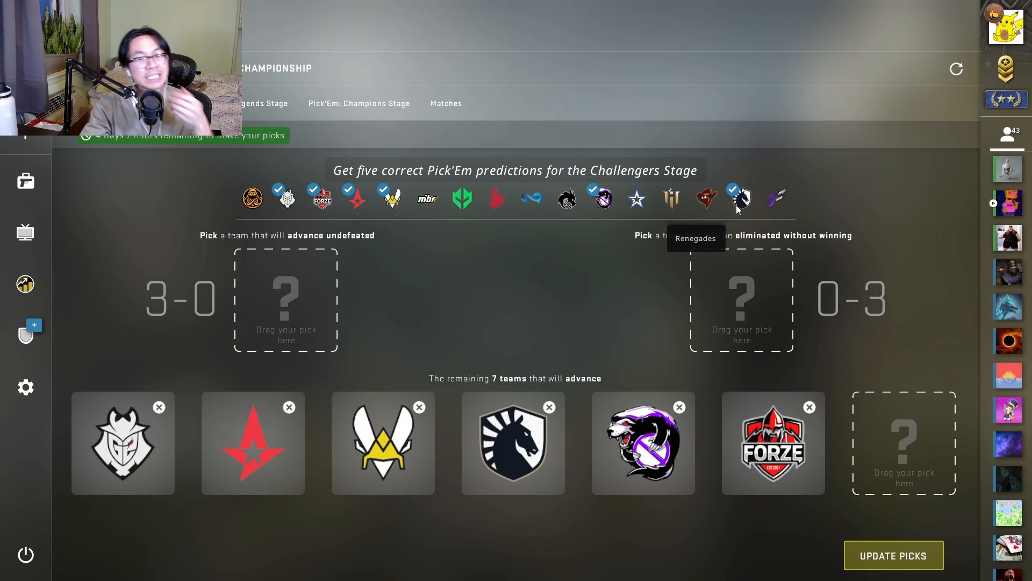
{"action": "mouse_move", "coordinate": [469, 277]}
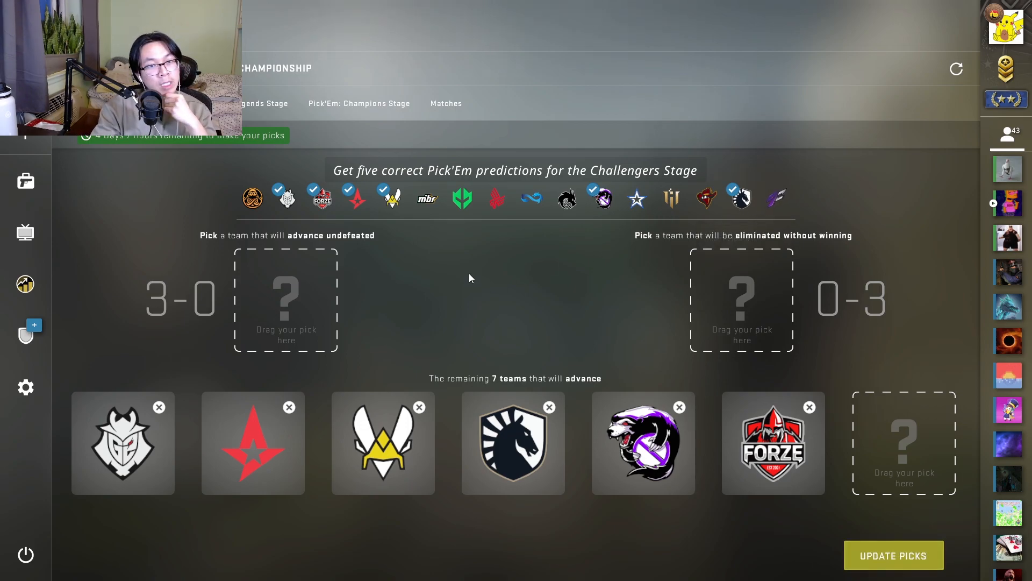
{"action": "mouse_move", "coordinate": [426, 197]}
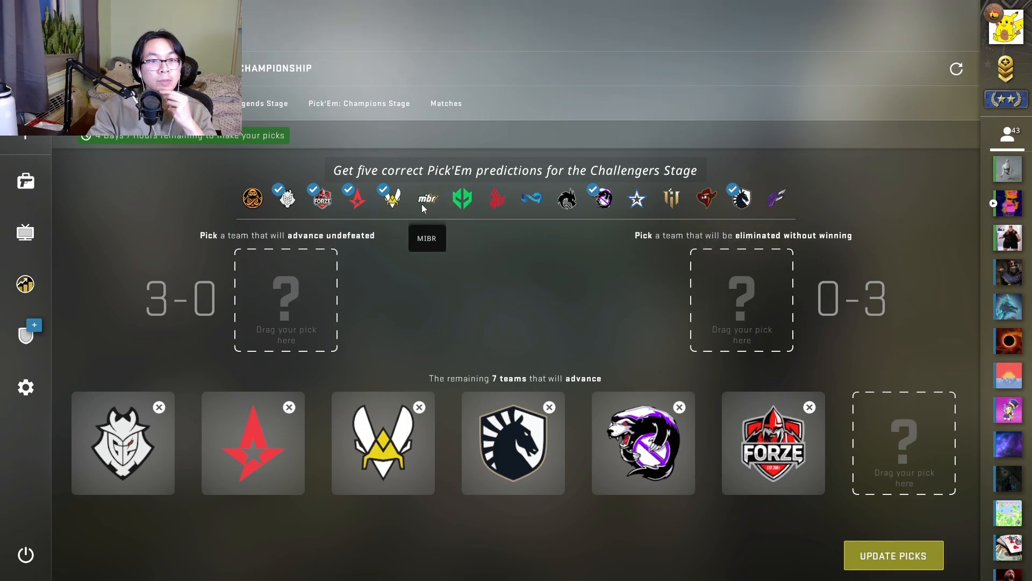
{"action": "mouse_move", "coordinate": [497, 197]}
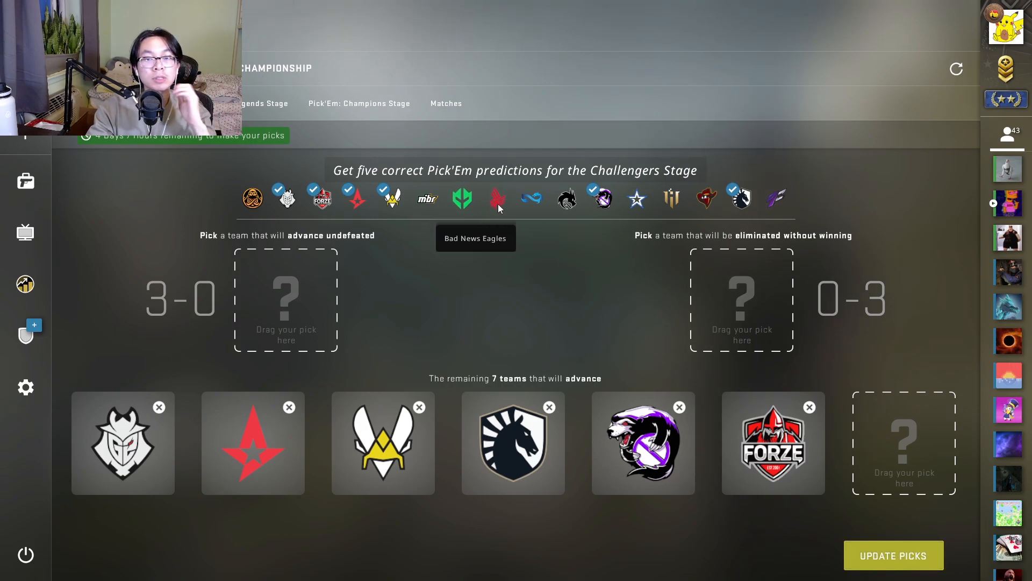
{"action": "mouse_move", "coordinate": [530, 197]}
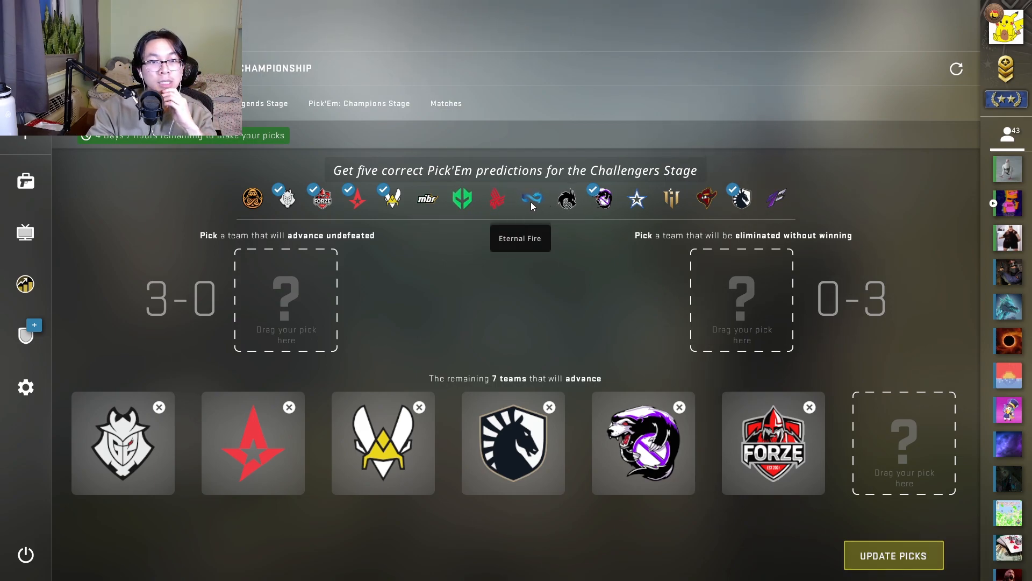
{"action": "mouse_move", "coordinate": [252, 197]}
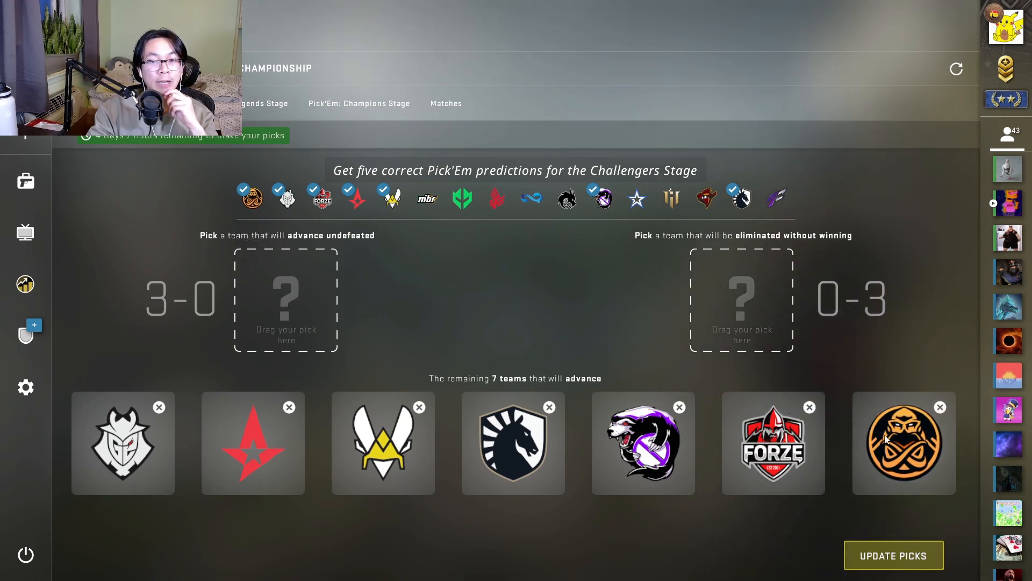
Step: Move ENCE from the seventh advancing slot up to the 3-0 undefeated slot
{"action": "left_click_drag", "start_coordinate": [903, 442], "coordinate": [286, 299]}
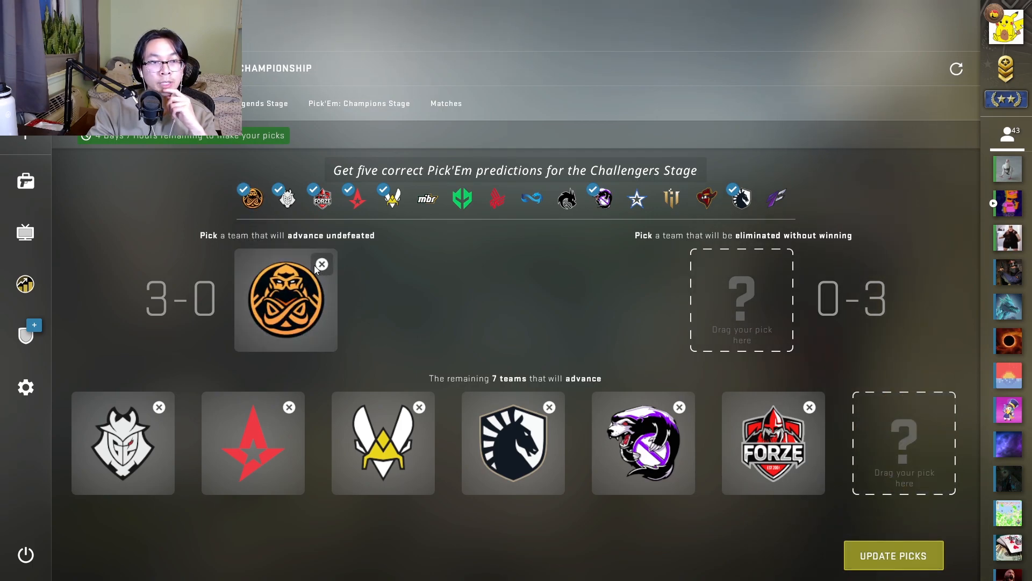
{"action": "mouse_move", "coordinate": [76, 480]}
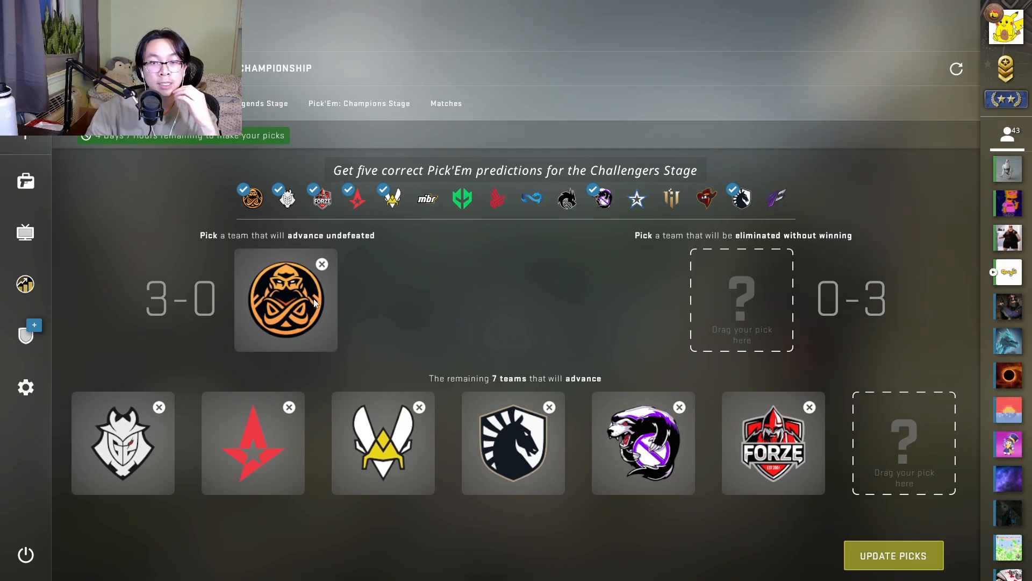
{"action": "mouse_move", "coordinate": [599, 355]}
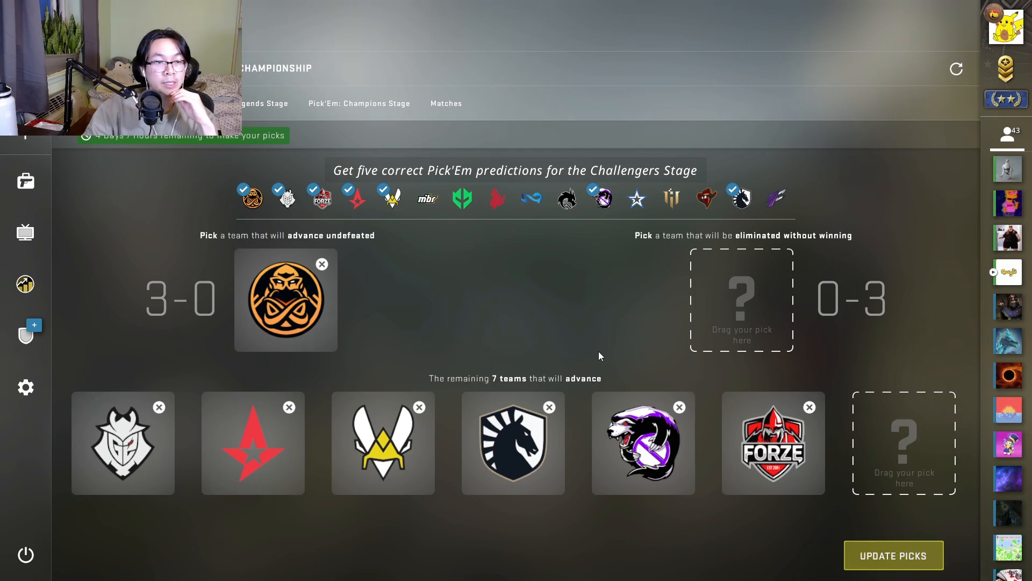
{"action": "mouse_move", "coordinate": [706, 198]}
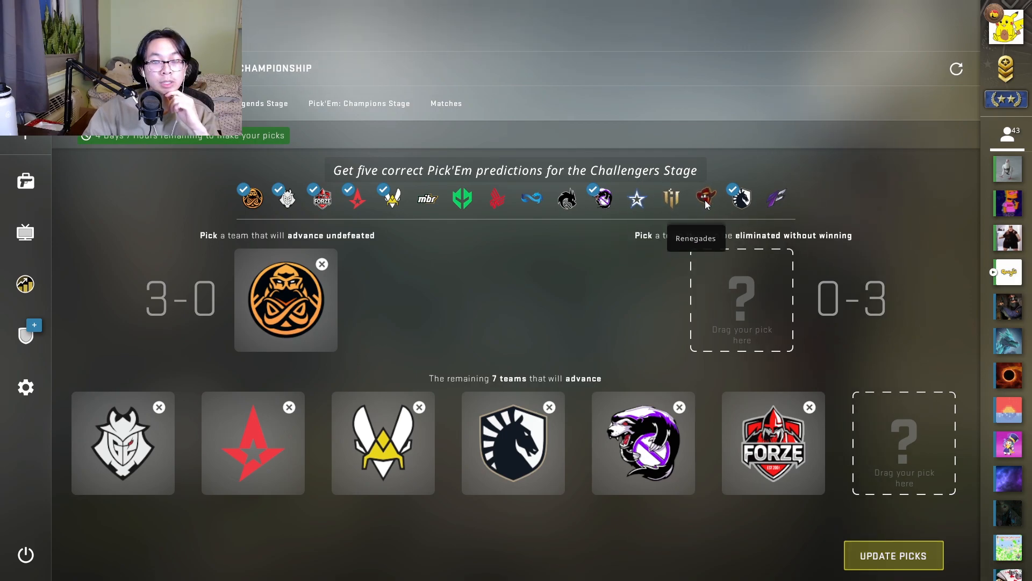
{"action": "mouse_move", "coordinate": [637, 198]}
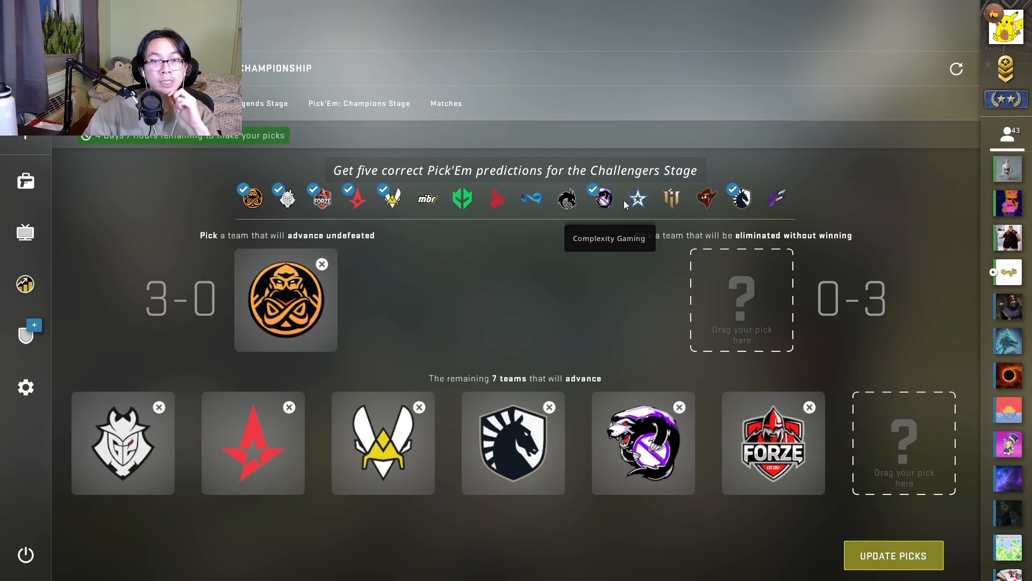
{"action": "mouse_move", "coordinate": [672, 198]}
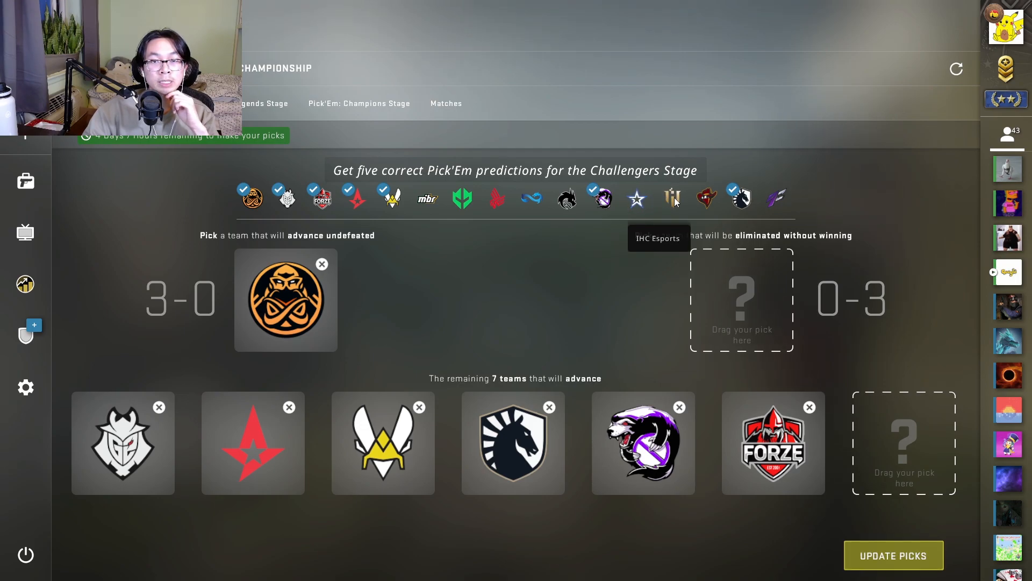
{"action": "mouse_move", "coordinate": [775, 197]}
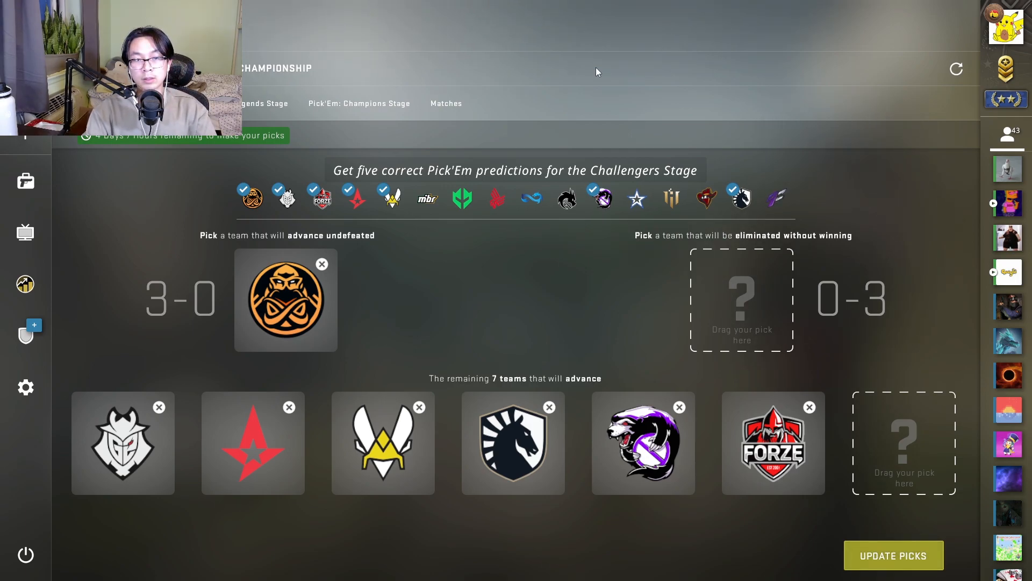
{"action": "mouse_move", "coordinate": [497, 199]}
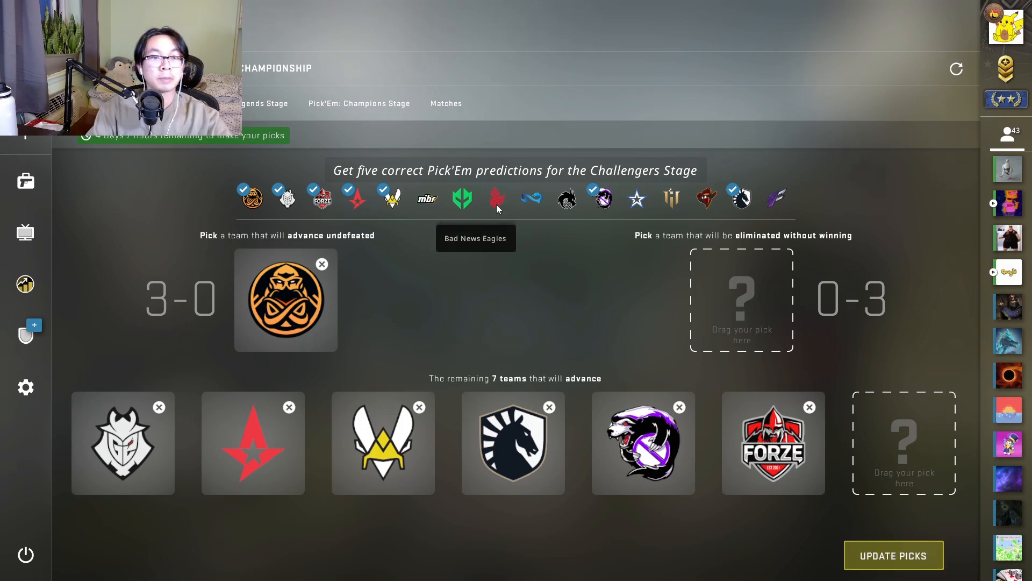
{"action": "mouse_move", "coordinate": [463, 199]}
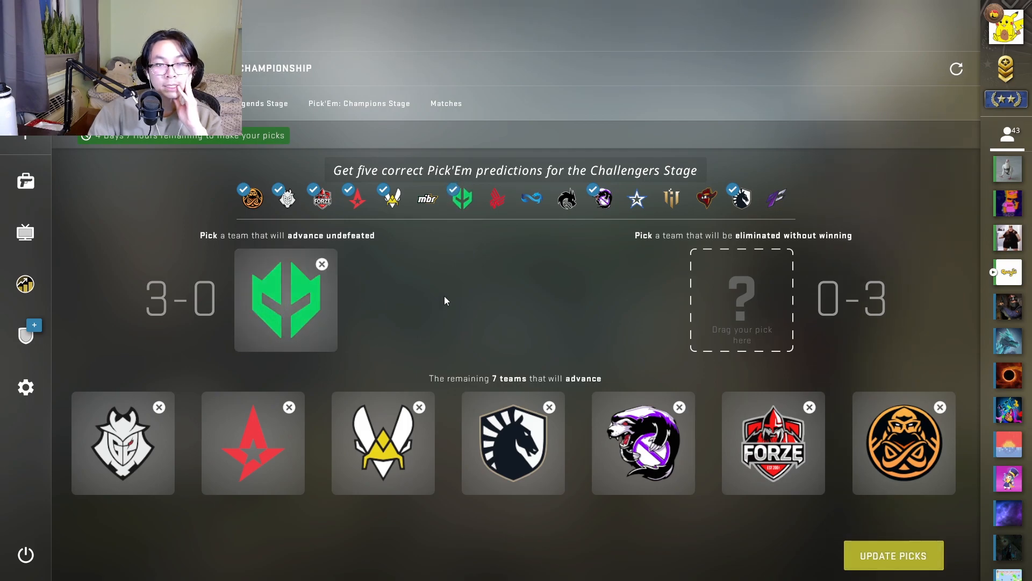
{"action": "mouse_move", "coordinate": [440, 298]}
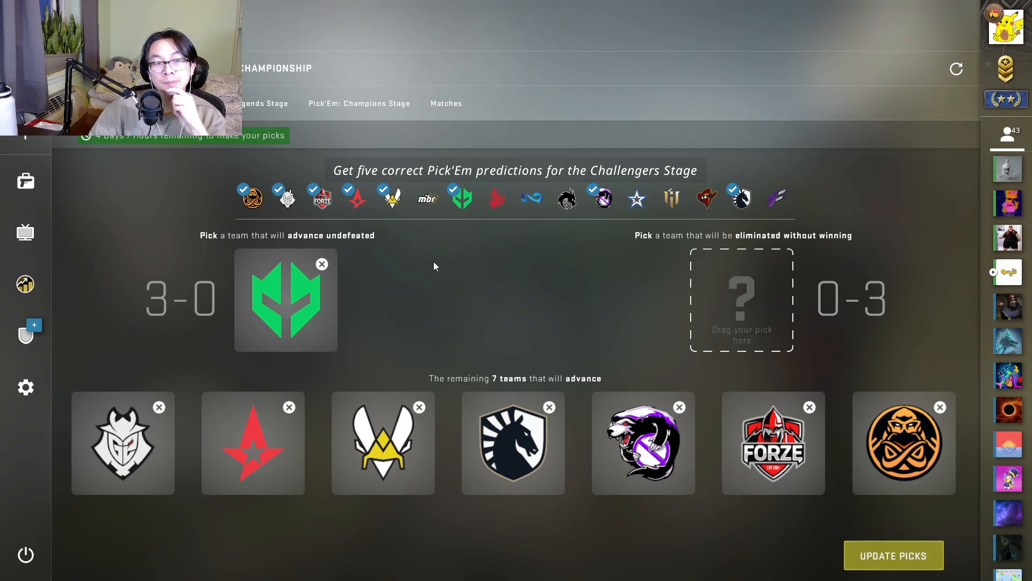
{"action": "mouse_move", "coordinate": [229, 377]}
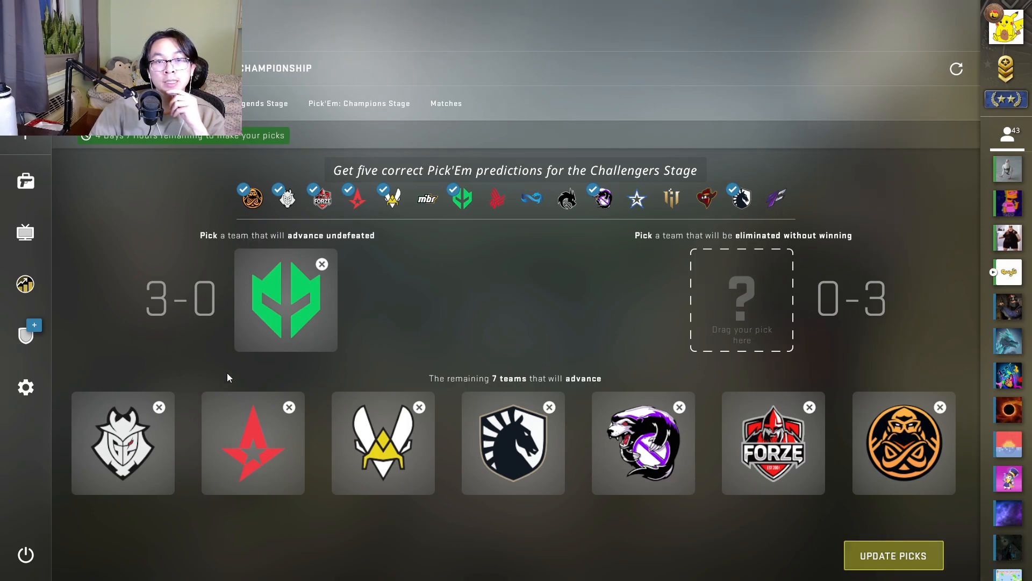
{"action": "mouse_move", "coordinate": [294, 314]}
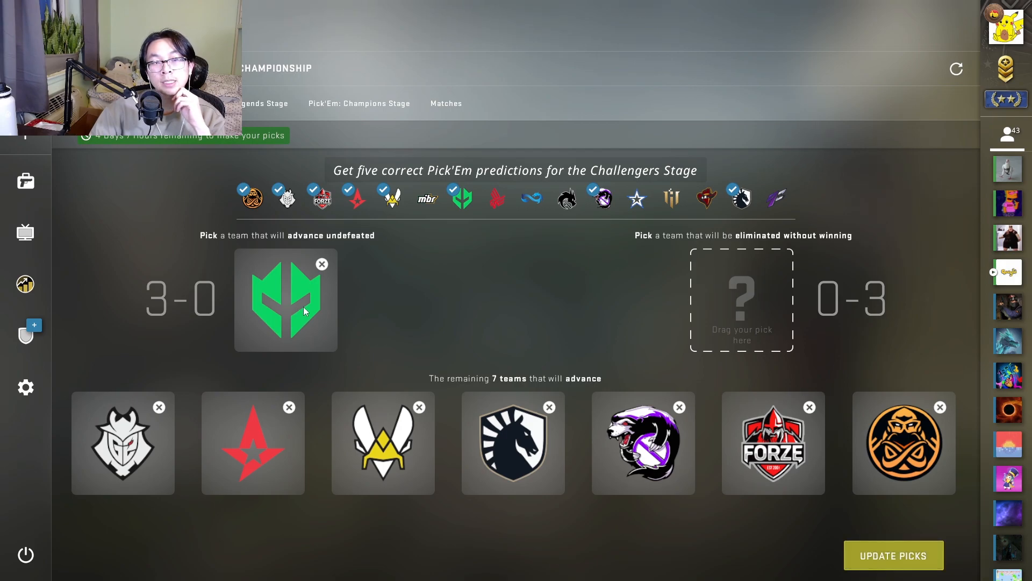
{"action": "mouse_move", "coordinate": [426, 198]}
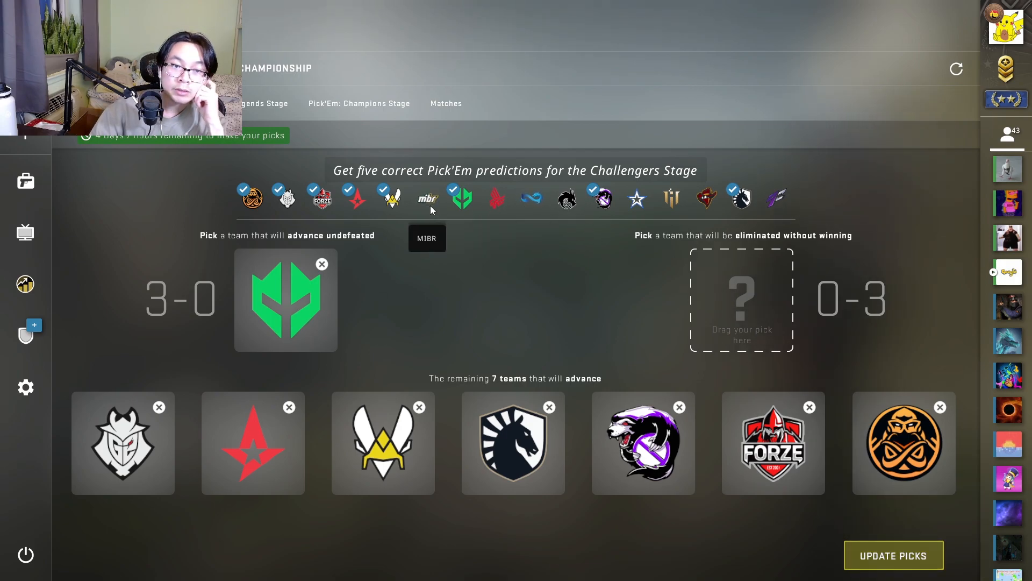
{"action": "mouse_move", "coordinate": [601, 198]}
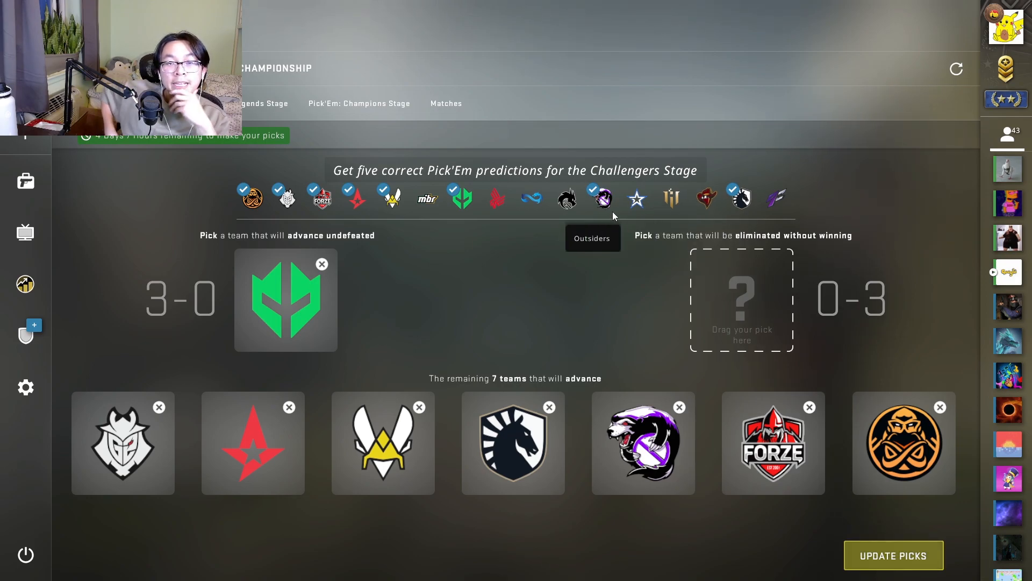
Step: Place Renegades in the 0-3 eliminated-without-winning slot
{"action": "left_click_drag", "start_coordinate": [601, 198], "coordinate": [741, 300]}
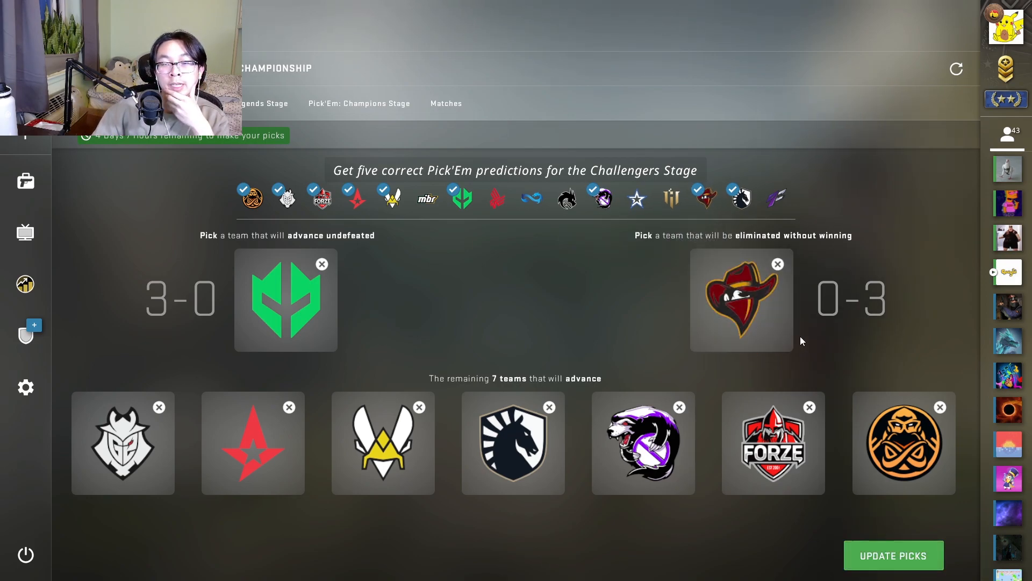
{"action": "mouse_move", "coordinate": [753, 291]}
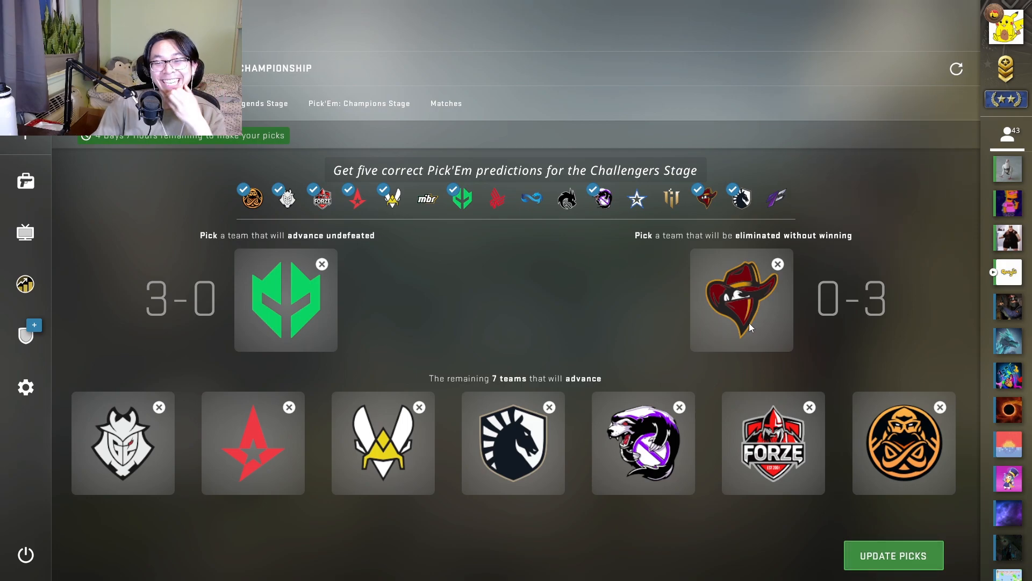
{"action": "mouse_move", "coordinate": [408, 343]}
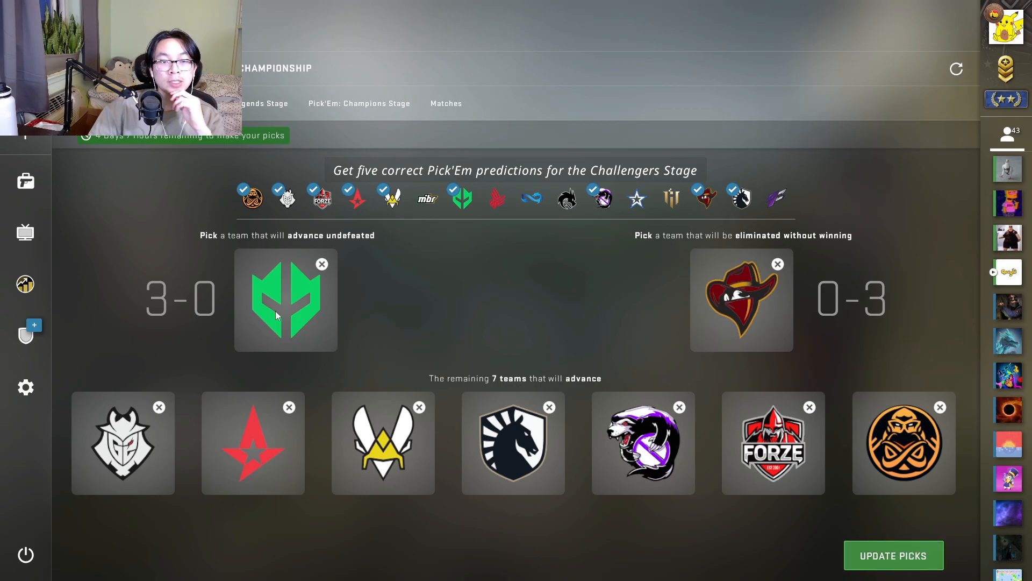
{"action": "mouse_move", "coordinate": [424, 258]}
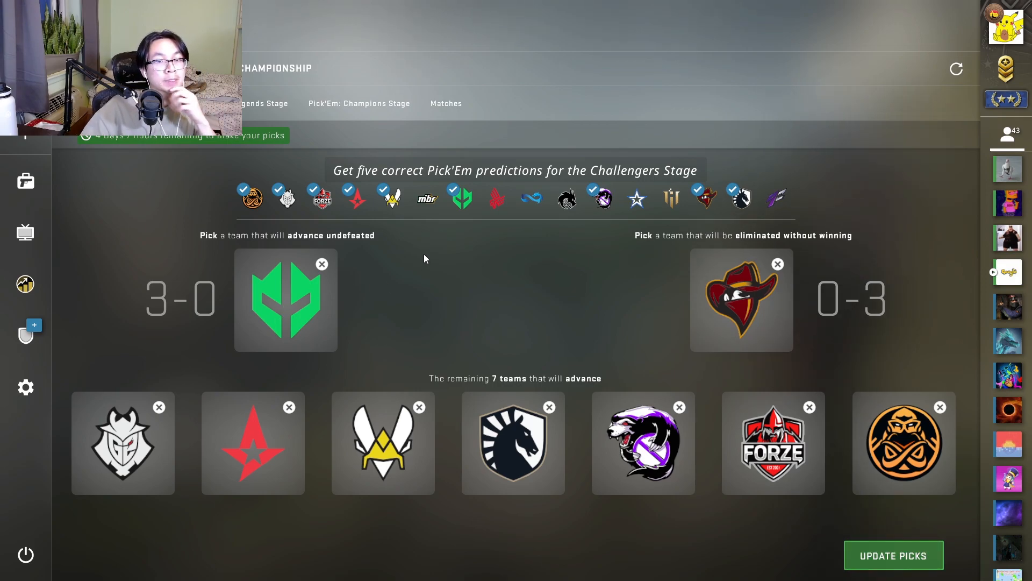
{"action": "mouse_move", "coordinate": [435, 290]}
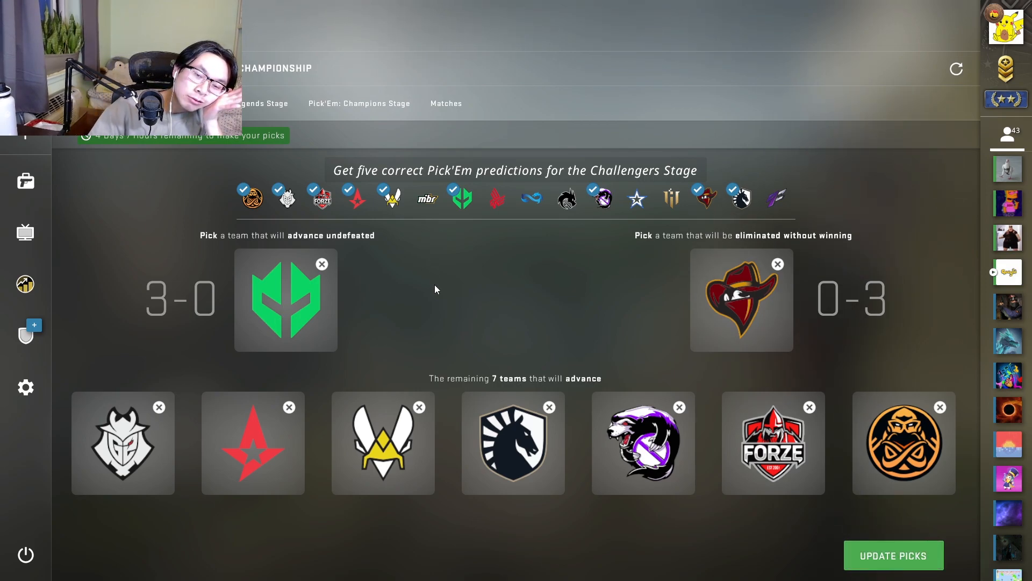
{"action": "mouse_move", "coordinate": [681, 423]}
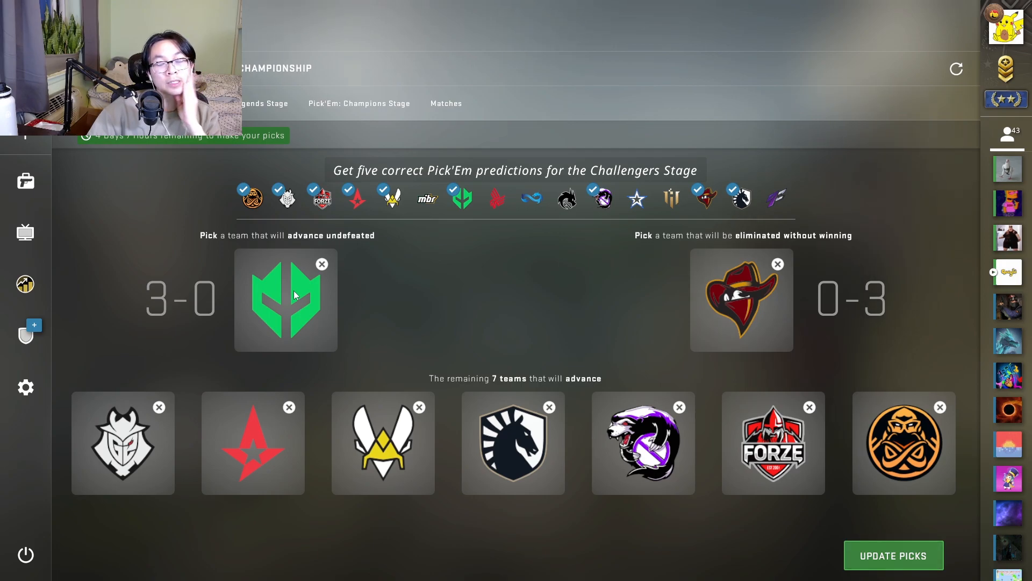
{"action": "mouse_move", "coordinate": [426, 197]}
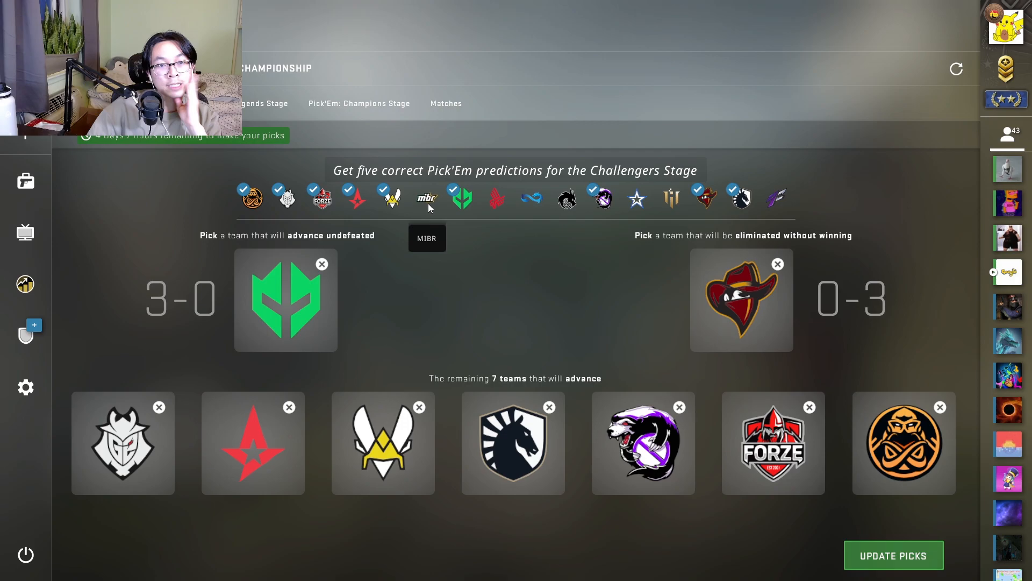
{"action": "mouse_move", "coordinate": [460, 198]}
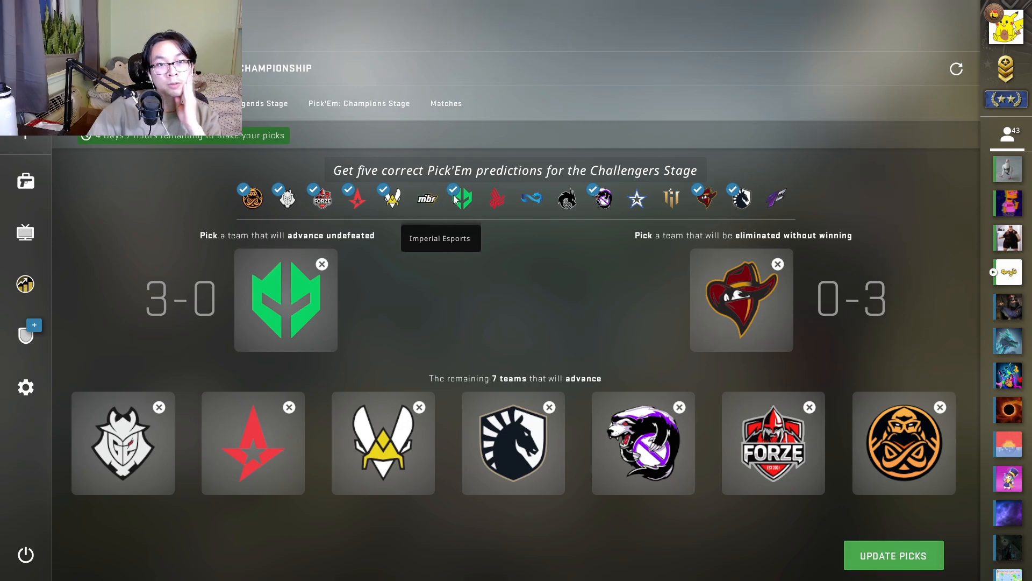
{"action": "mouse_move", "coordinate": [426, 197]}
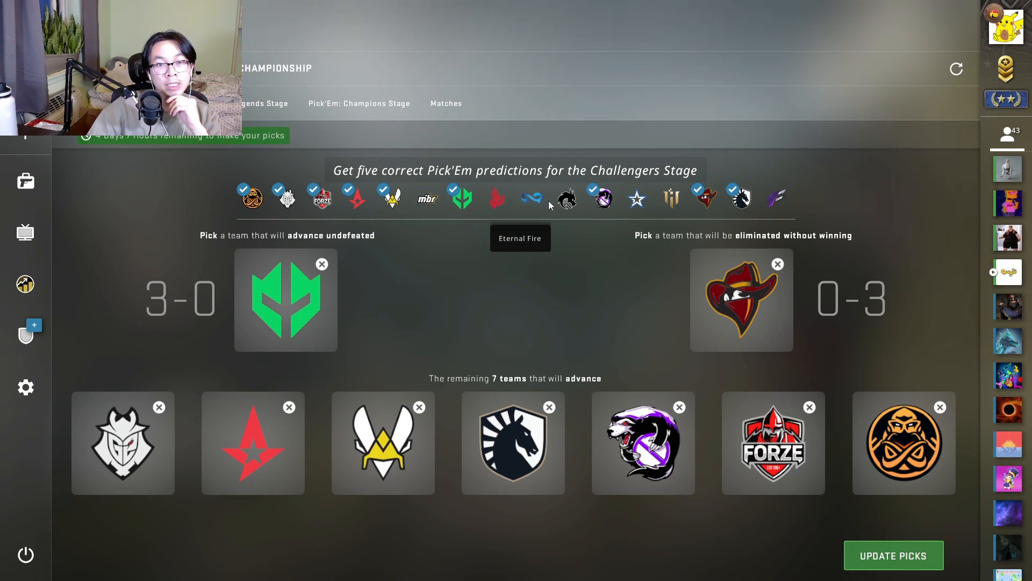
{"action": "mouse_move", "coordinate": [478, 326]}
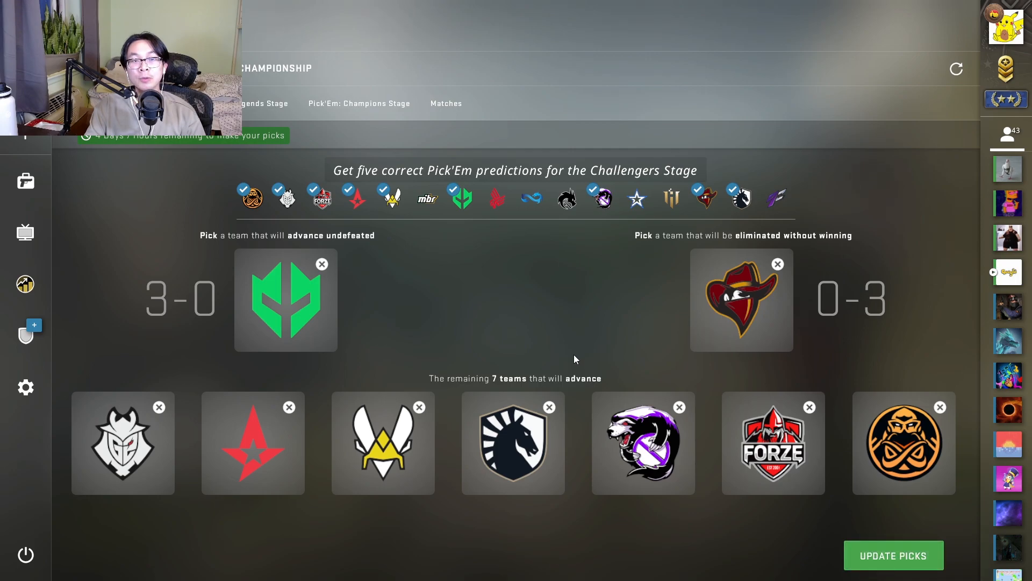
{"action": "mouse_move", "coordinate": [414, 356]}
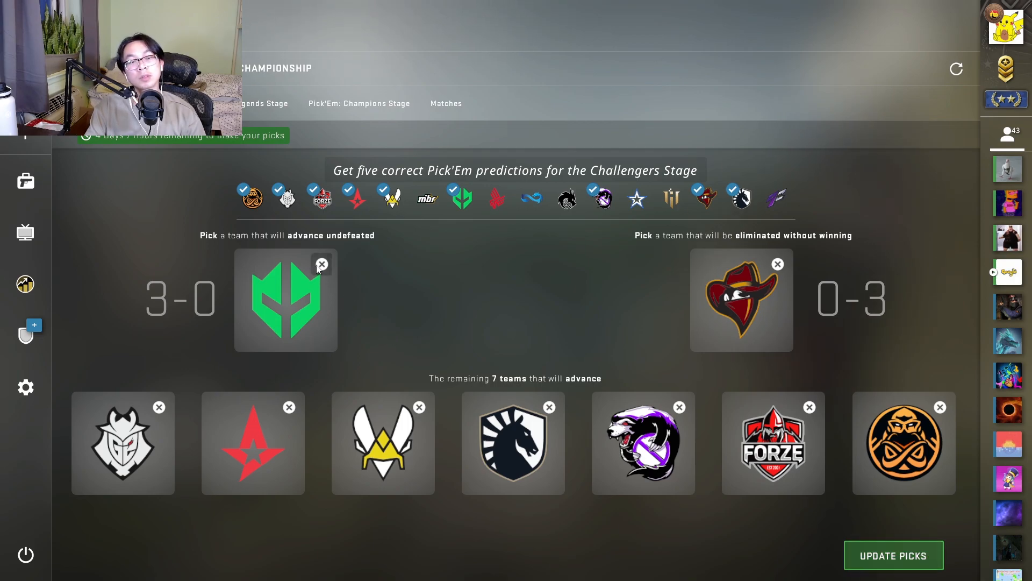
{"action": "mouse_move", "coordinate": [417, 279]}
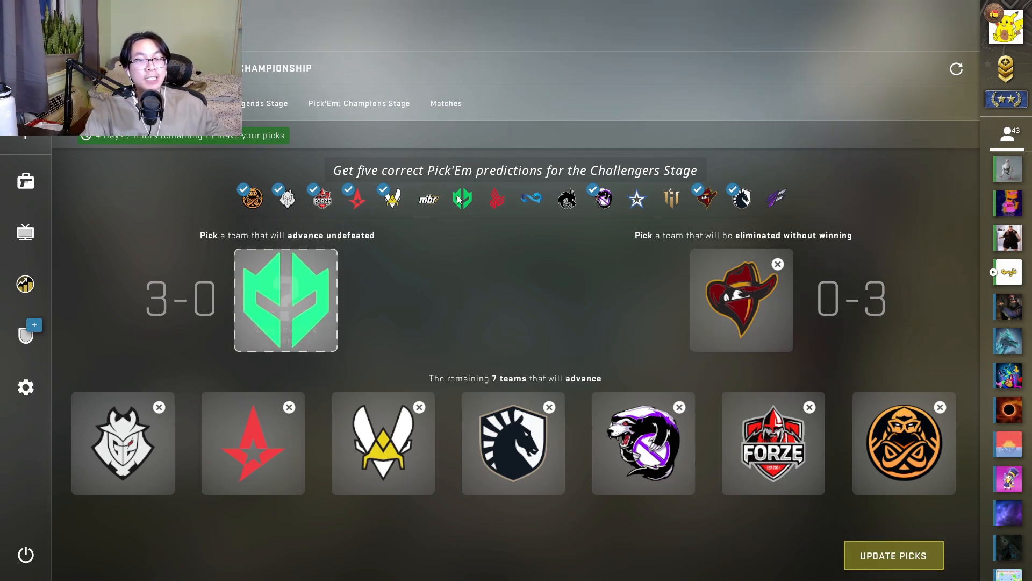
Step: Try MIBR in the 3-0 undefeated slot, then clear it from that slot
{"action": "left_click", "coordinate": [427, 197]}
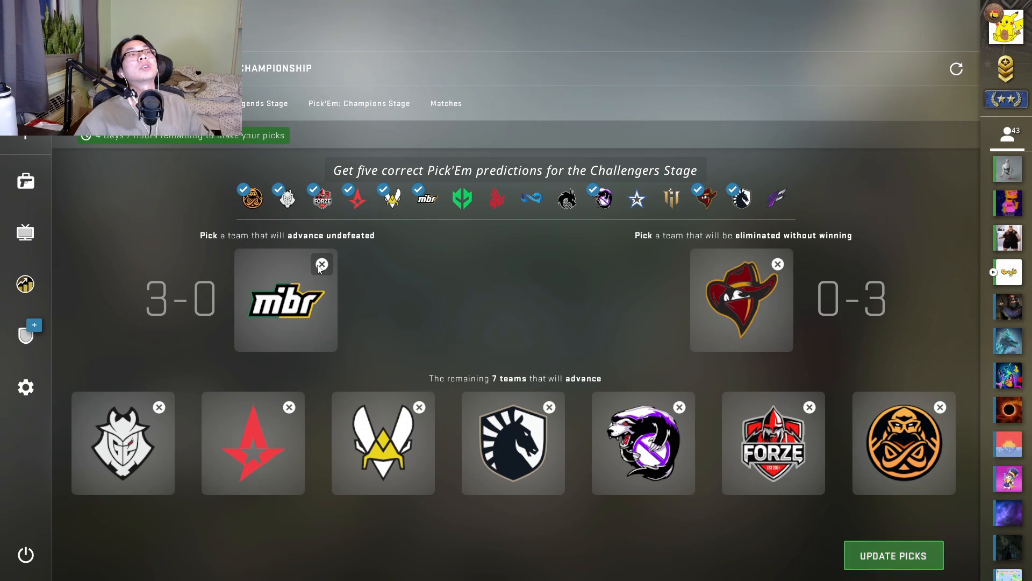
{"action": "left_click", "coordinate": [322, 265]}
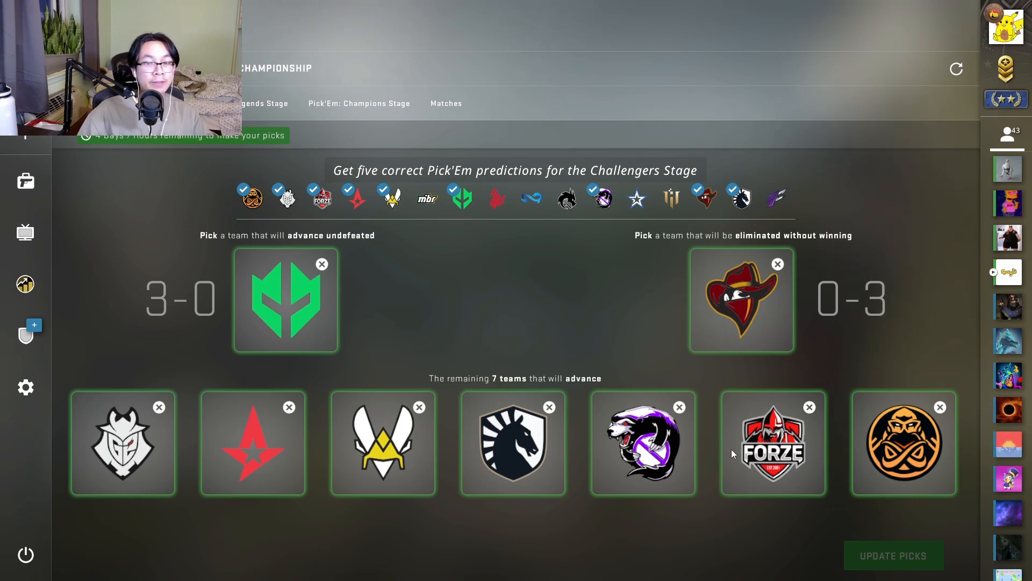
{"action": "mouse_move", "coordinate": [327, 389]}
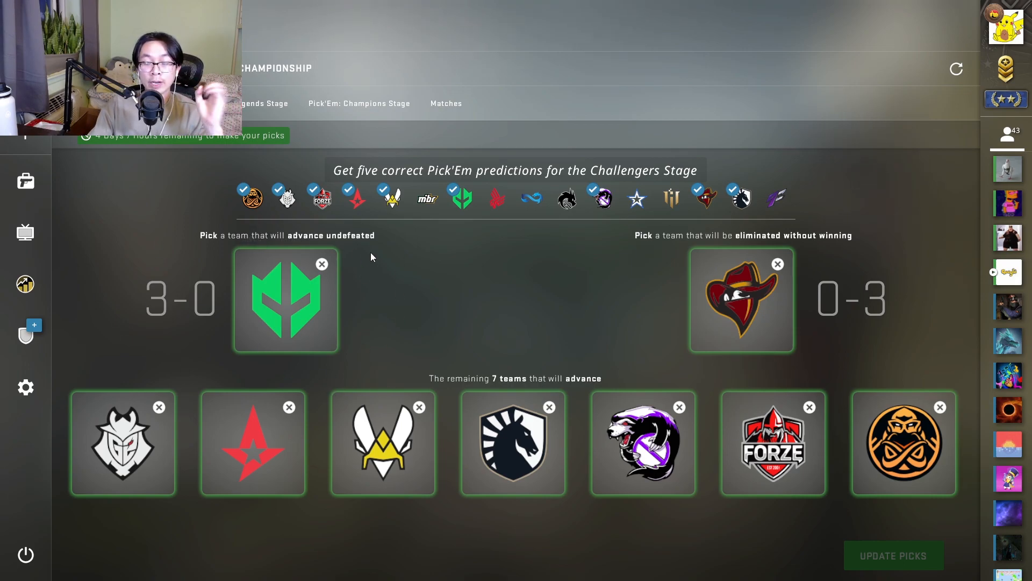
{"action": "mouse_move", "coordinate": [729, 419]}
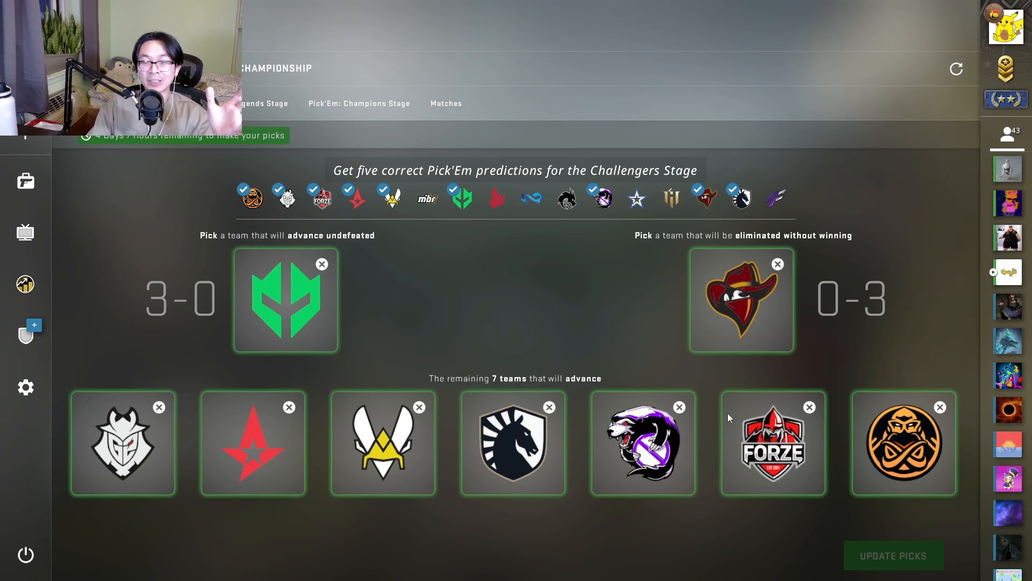